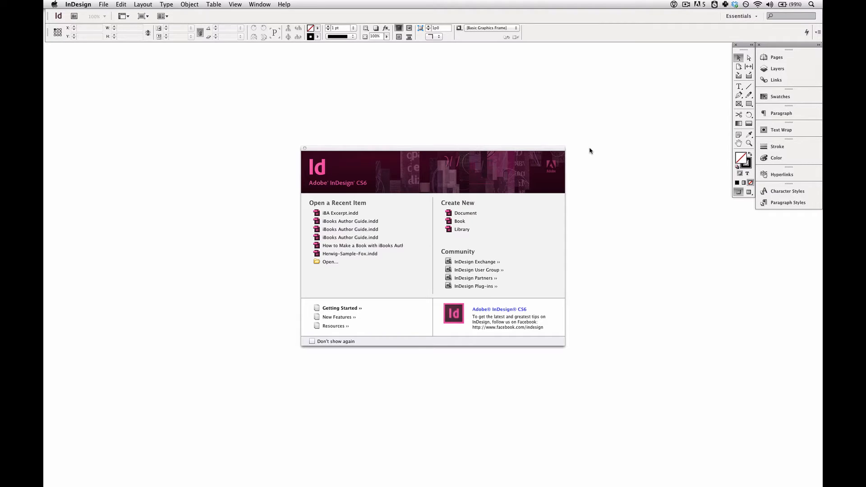
mouse_move(457, 150)
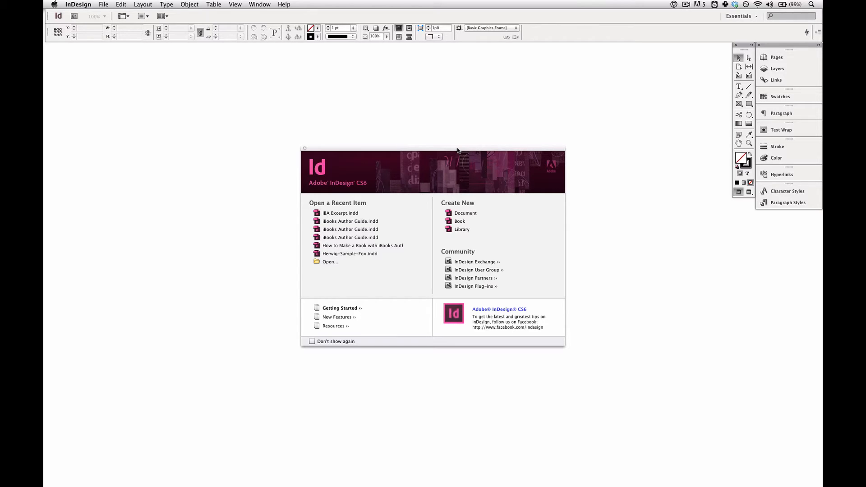
mouse_move(478, 193)
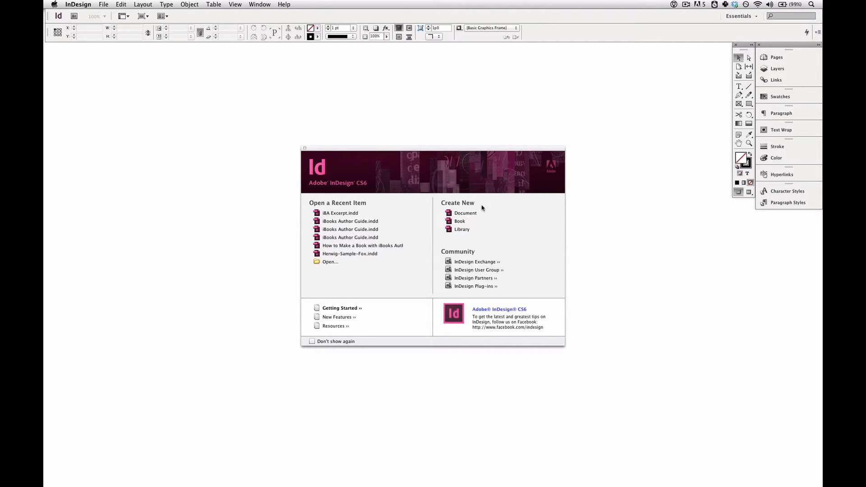
Start a new document and set its intent to Web, giving 800×600 px pages with 36 px margins
click(466, 212)
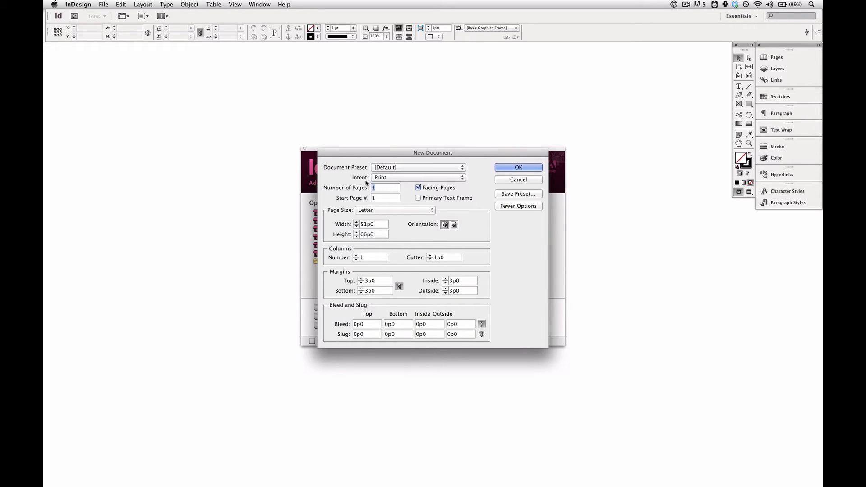
click(418, 177)
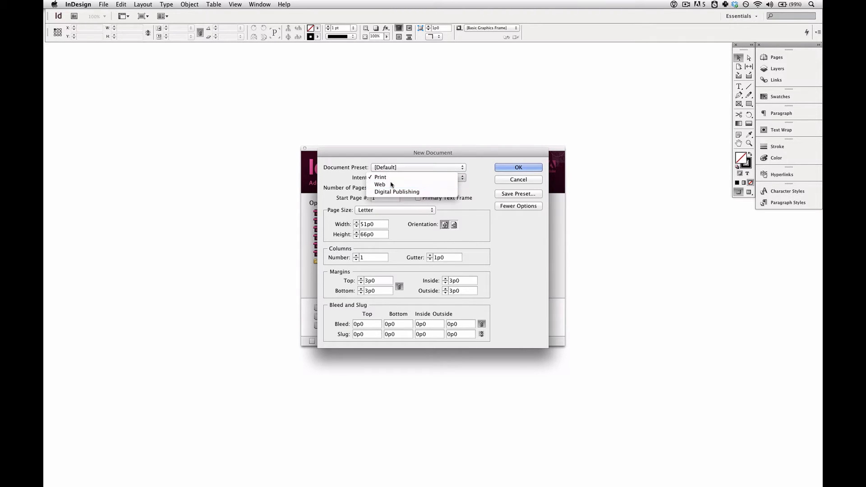
click(380, 184)
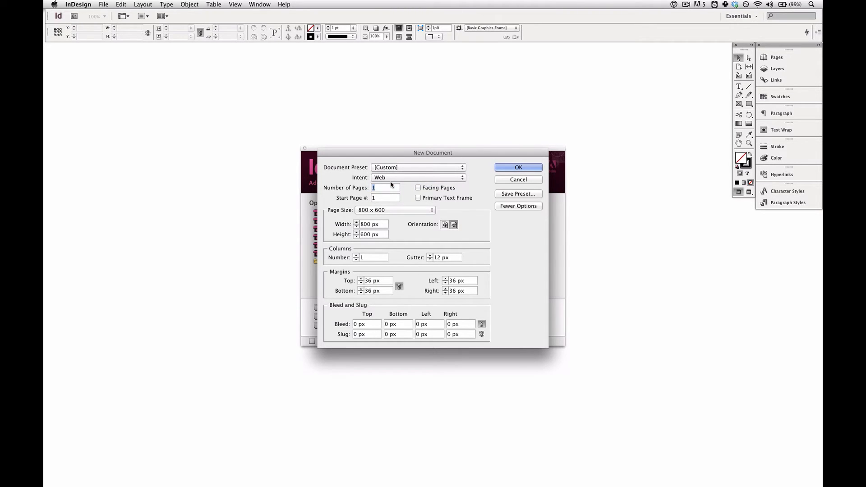
mouse_move(407, 188)
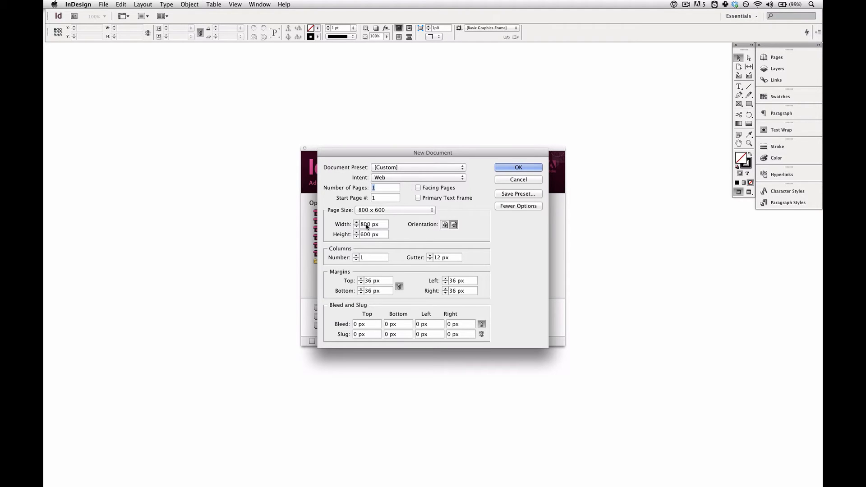
mouse_move(405, 283)
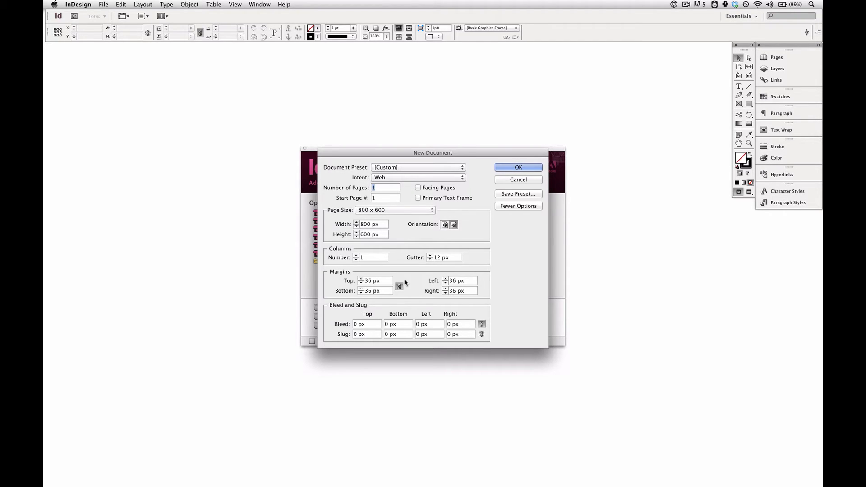
mouse_move(440, 220)
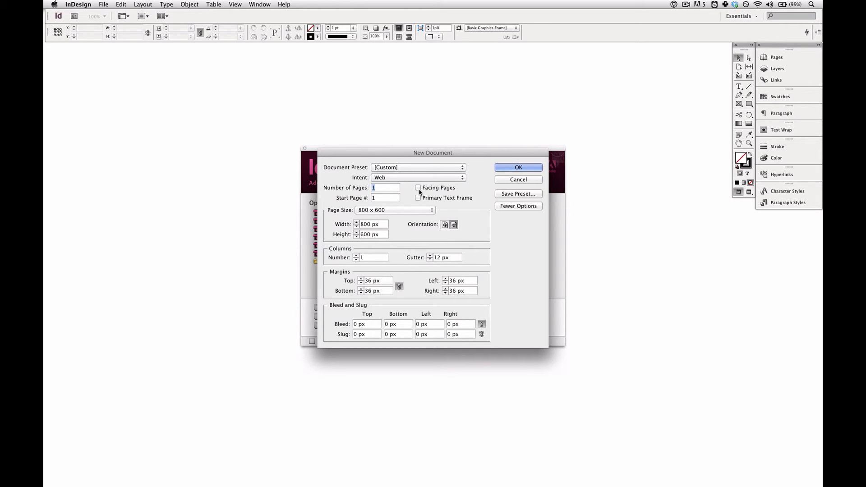
Choose Letter page size in portrait orientation, 612 × 792 px
click(394, 210)
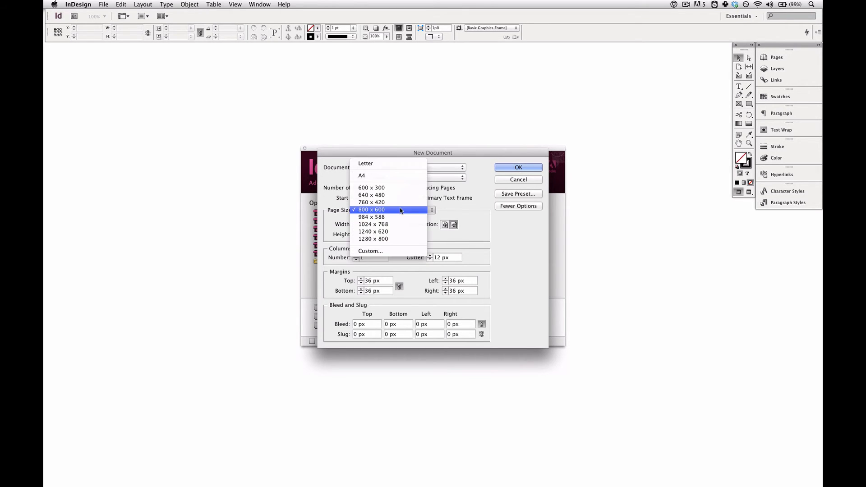
mouse_move(388, 163)
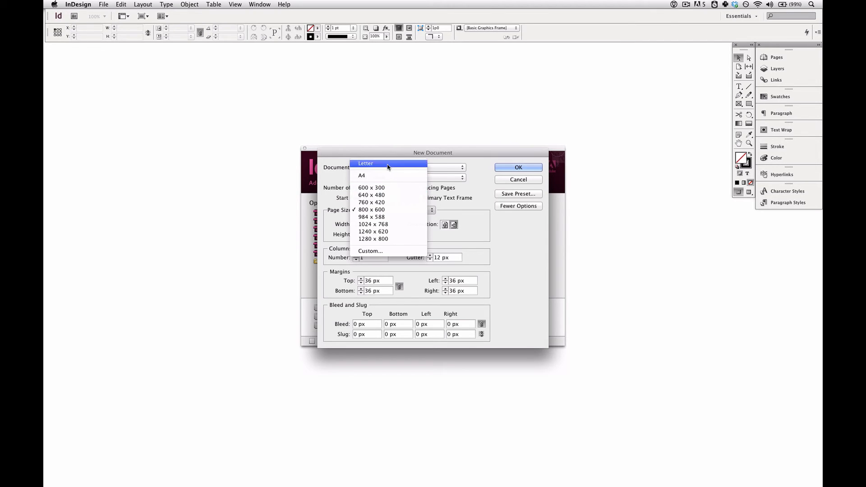
click(366, 163)
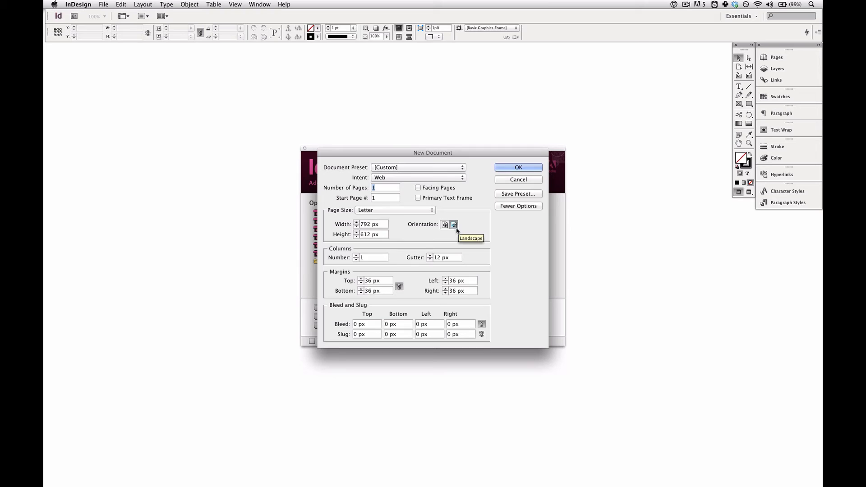
click(444, 225)
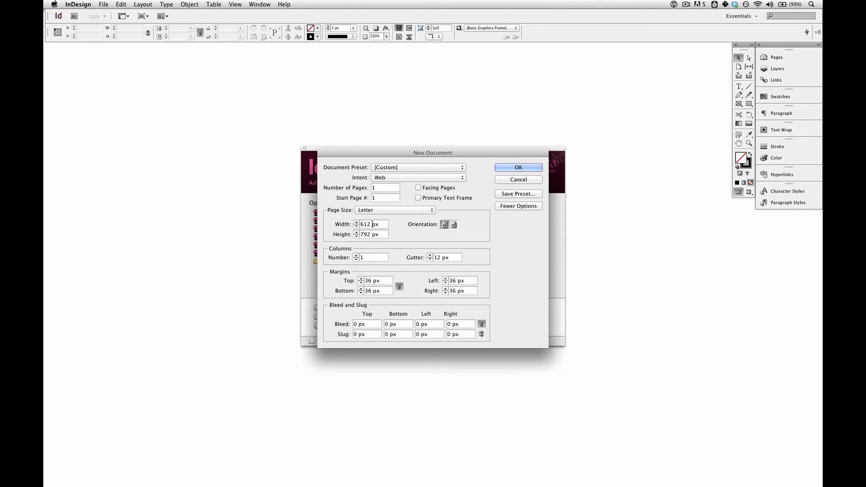
mouse_move(405, 234)
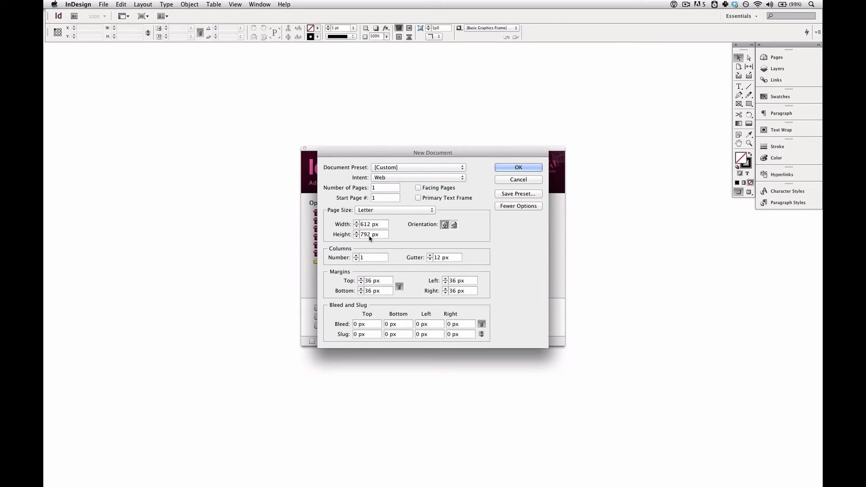
mouse_move(374, 241)
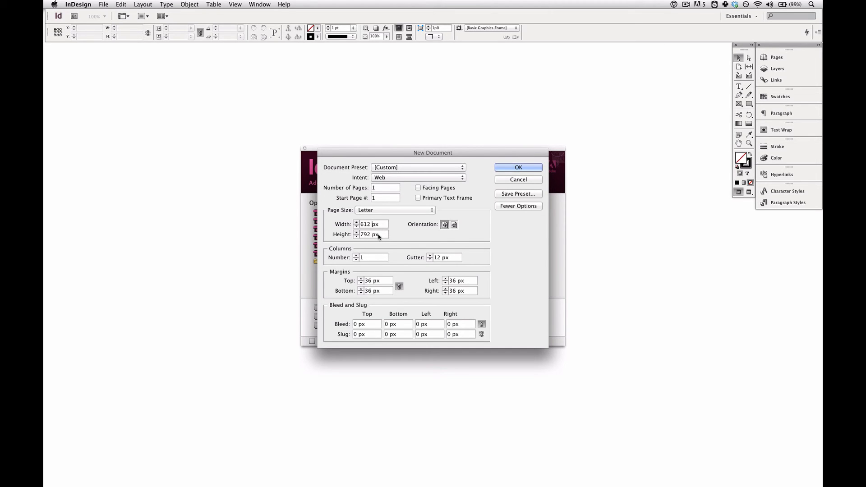
mouse_move(380, 255)
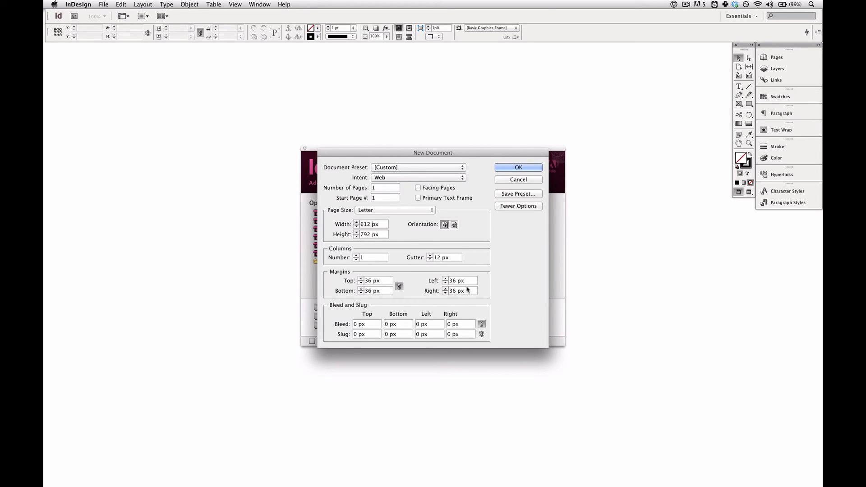
mouse_move(388, 270)
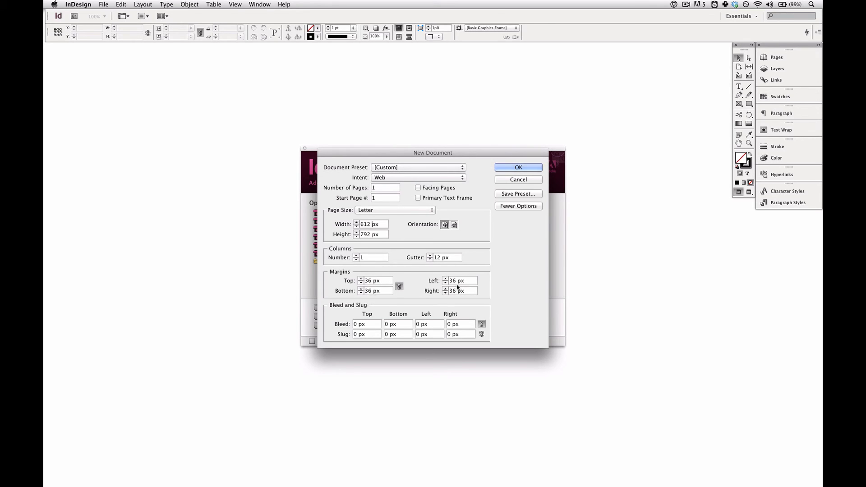
mouse_move(465, 279)
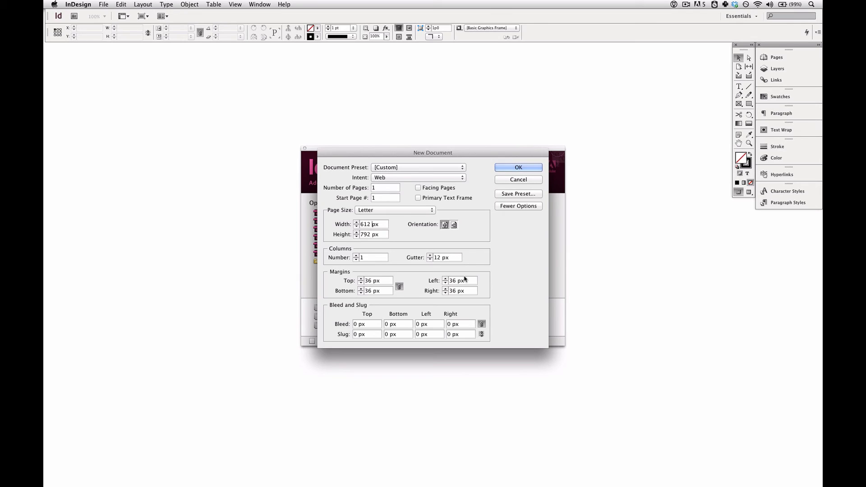
mouse_move(444, 289)
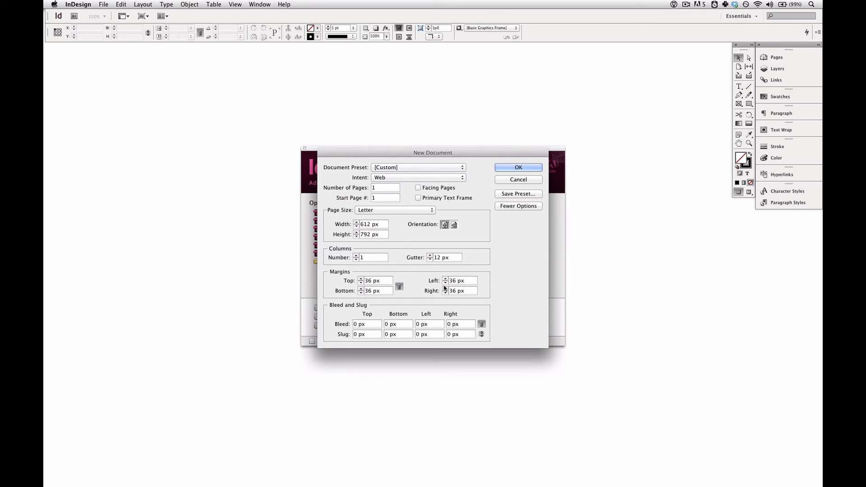
mouse_move(479, 177)
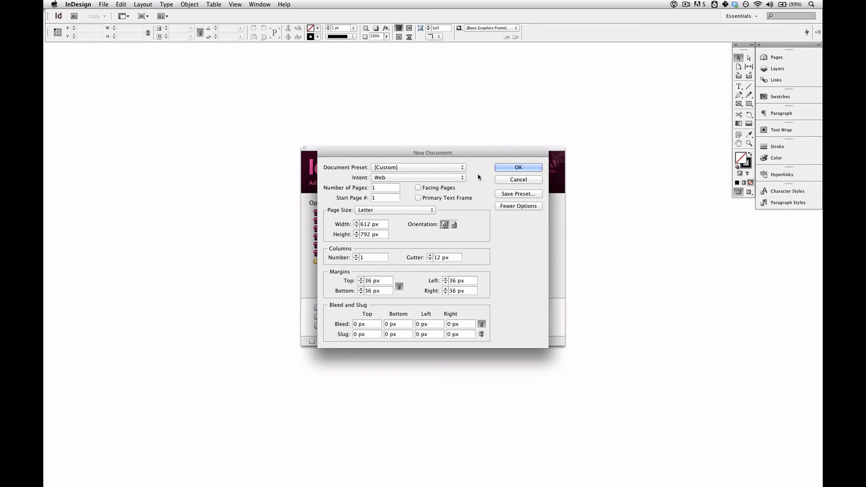
Confirm the New Document settings to open the blank untitled Letter page with margin guides
click(518, 168)
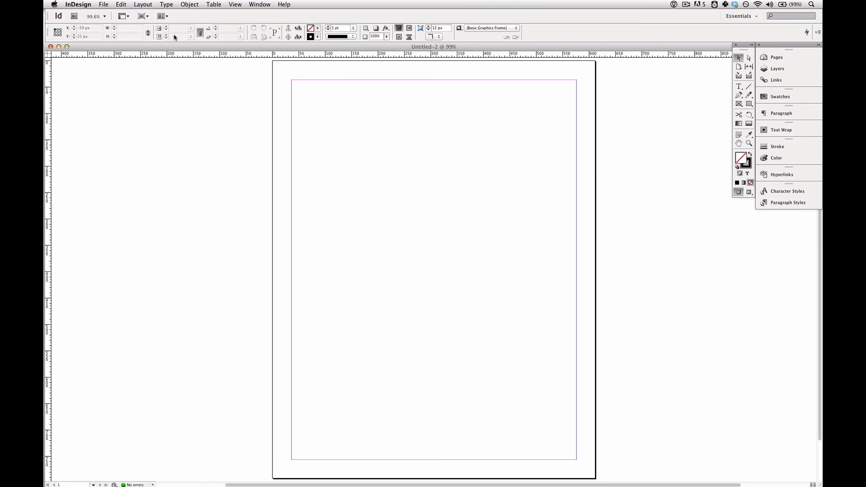
click(103, 4)
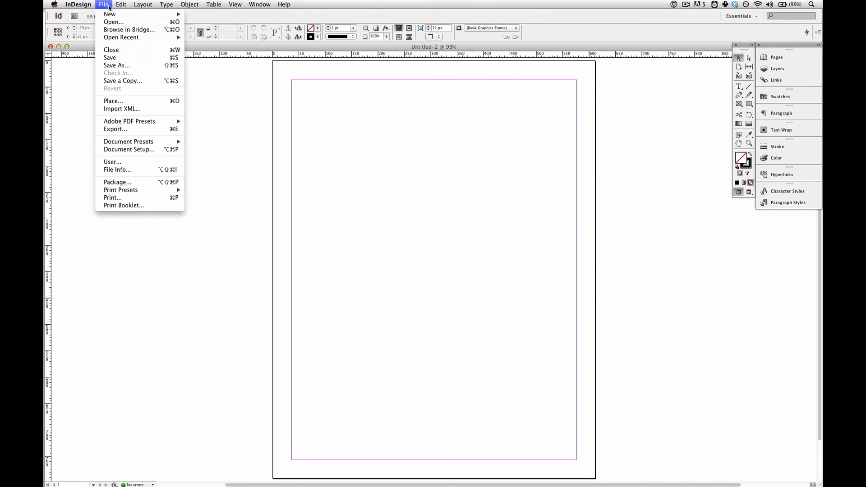
click(129, 149)
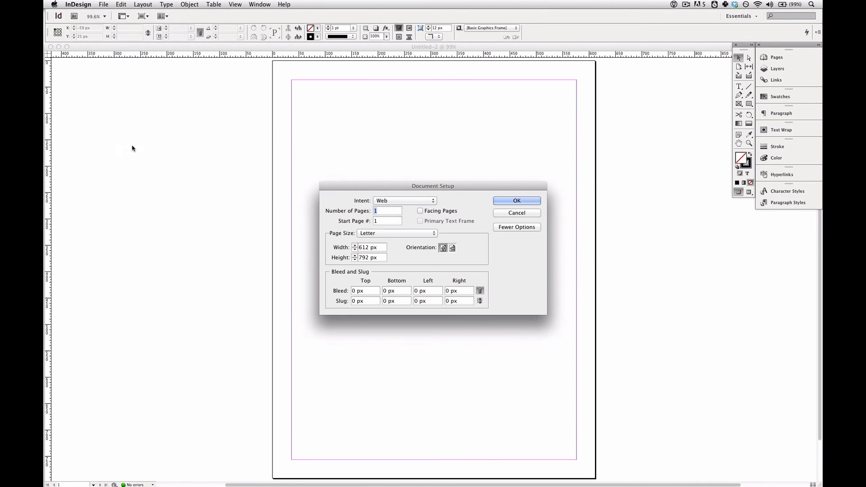
mouse_move(524, 260)
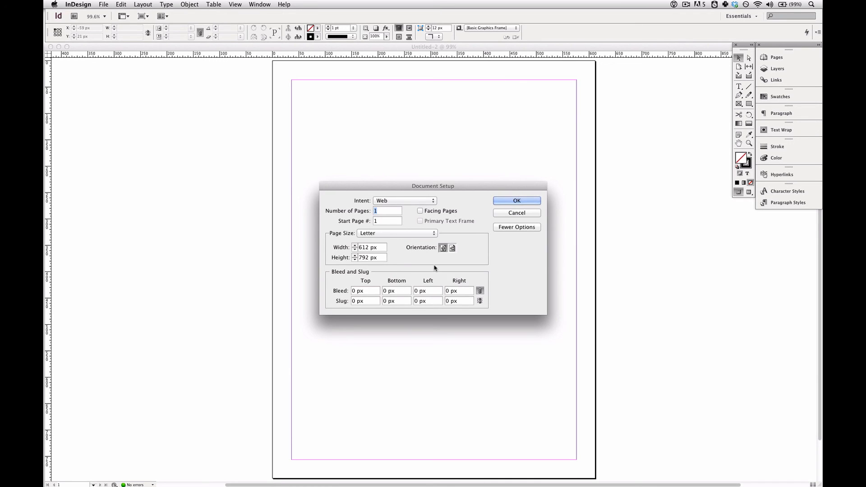
click(516, 200)
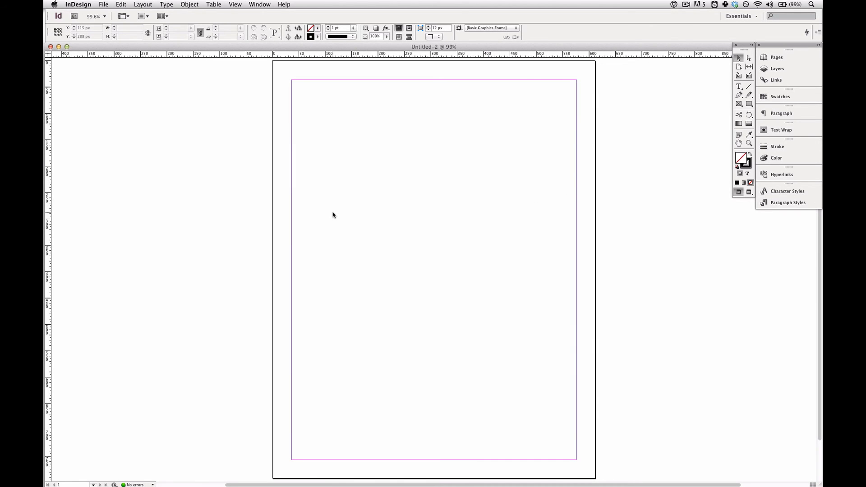
mouse_move(354, 254)
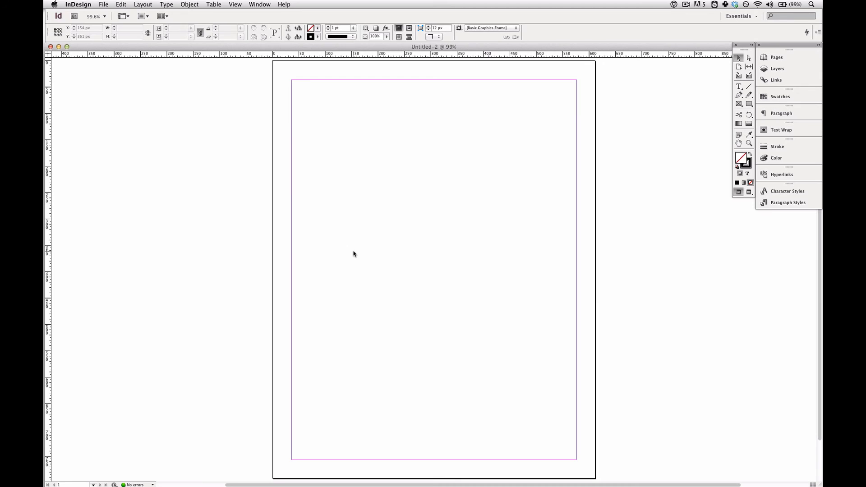